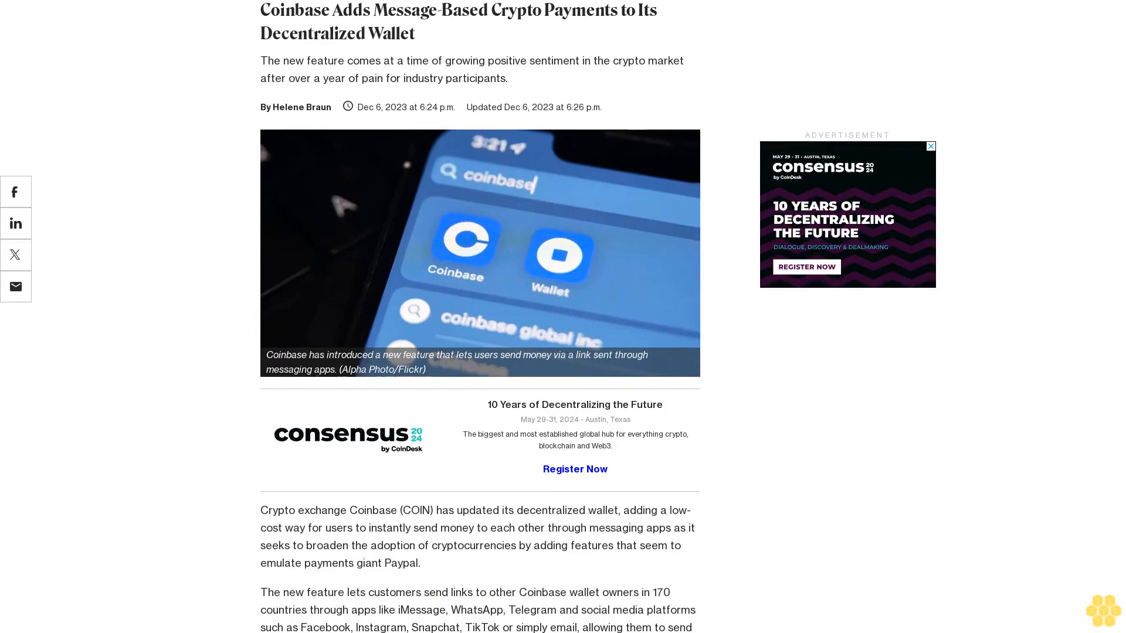
scroll(down, 3)
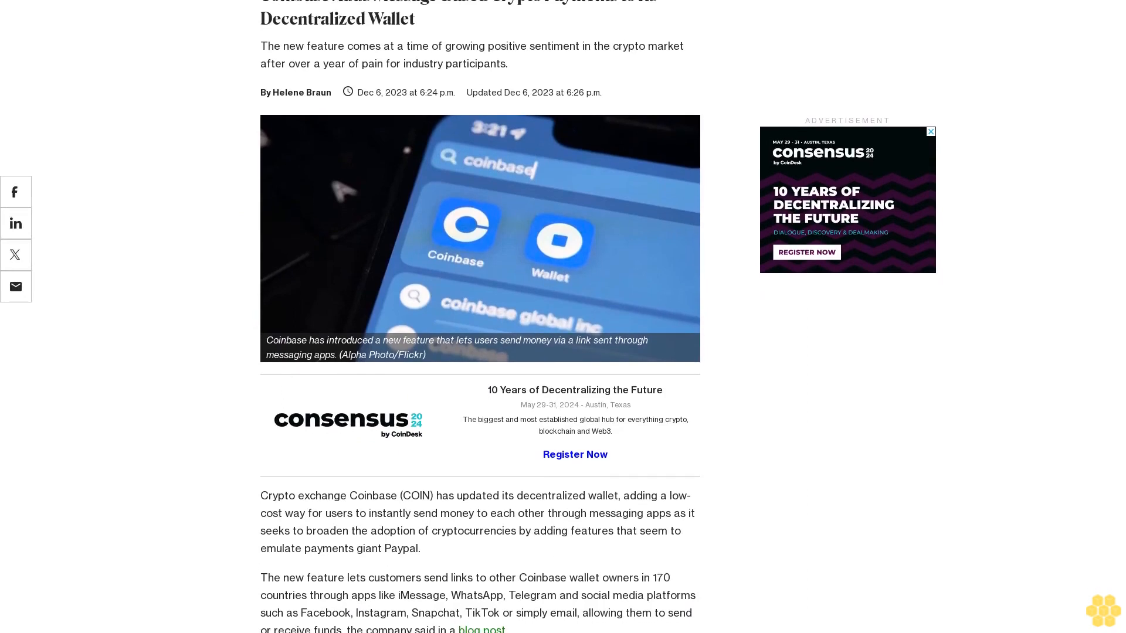
scroll(down, 3)
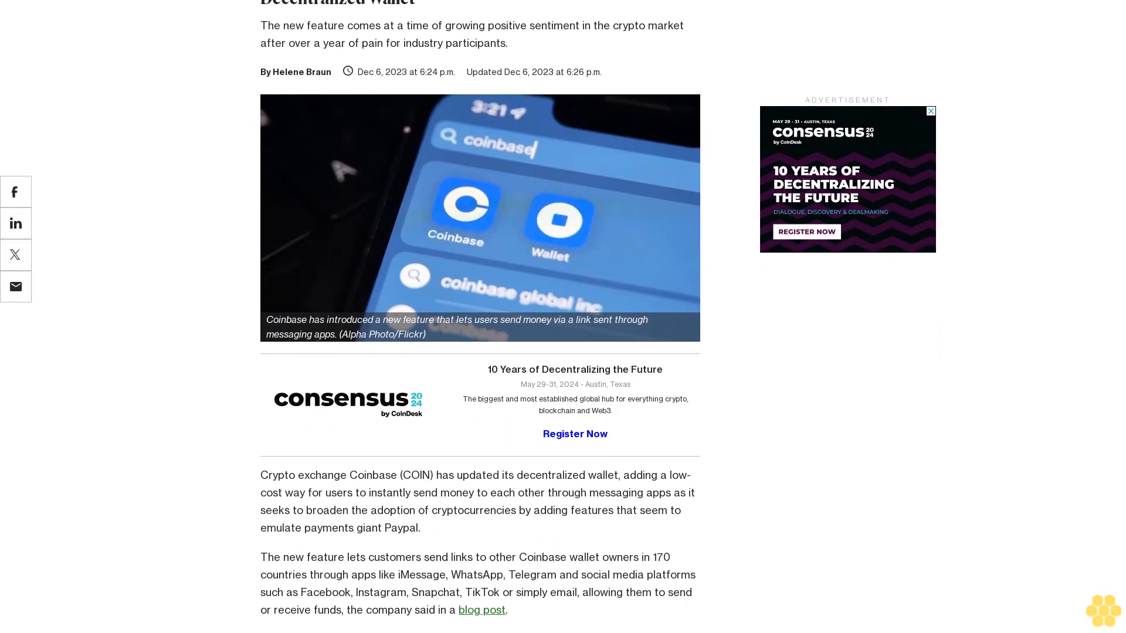
scroll(down, 3)
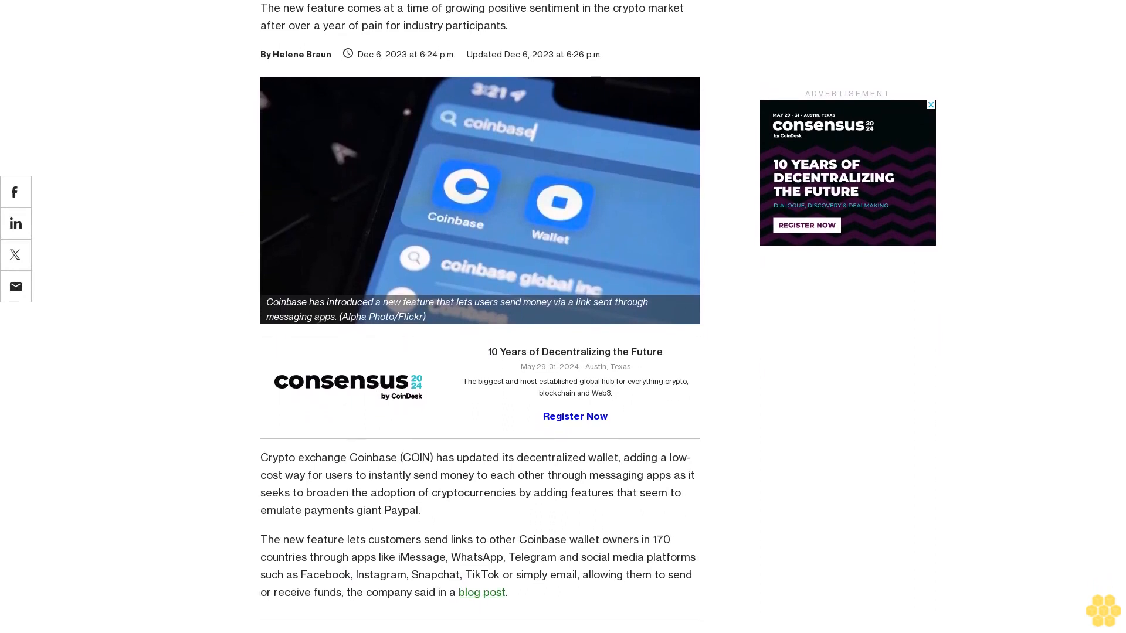
scroll(down, 3)
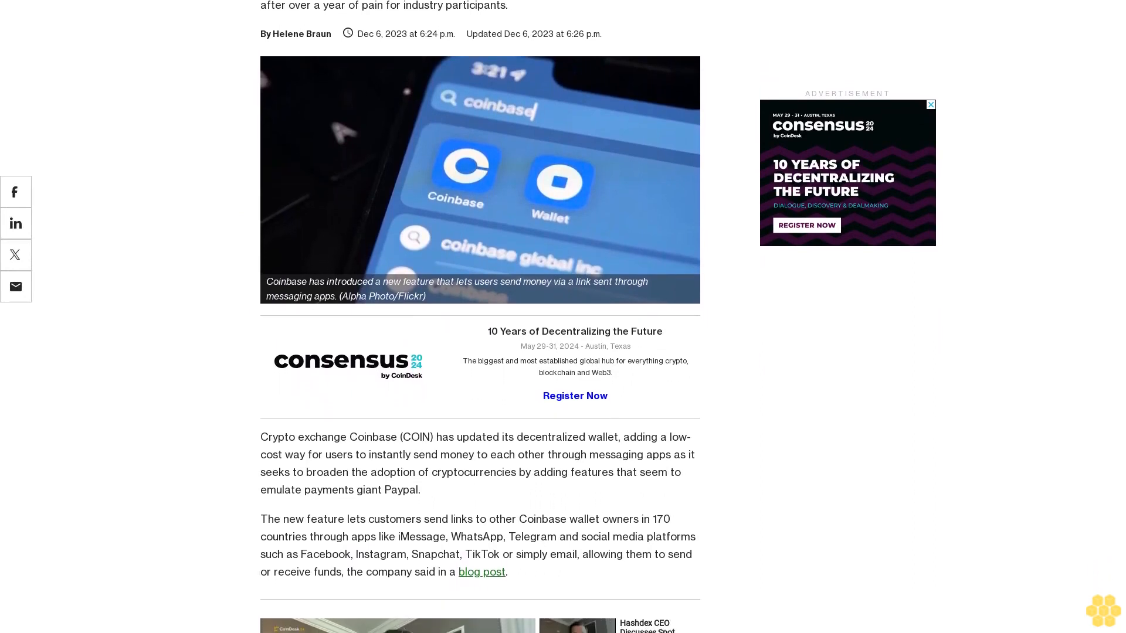
scroll(down, 3)
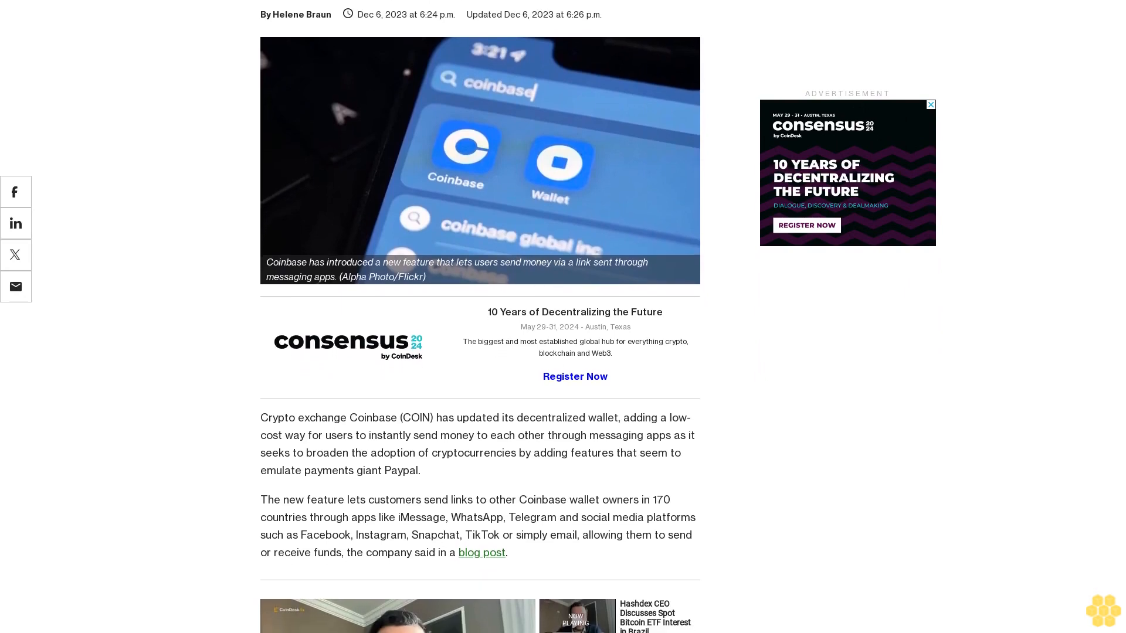
scroll(down, 3)
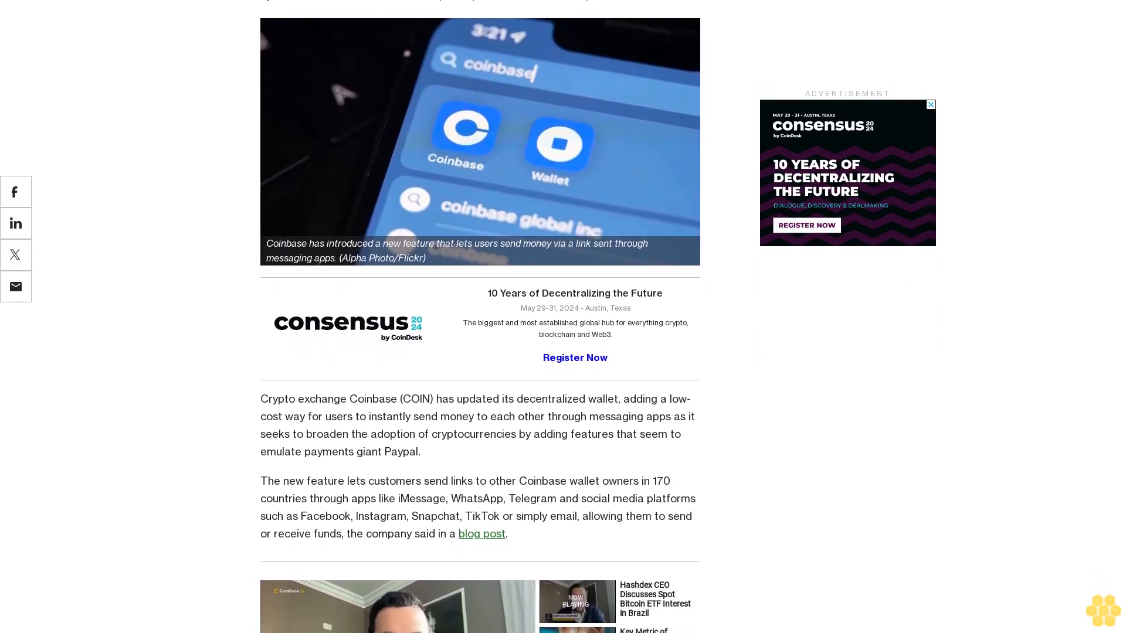
scroll(down, 3)
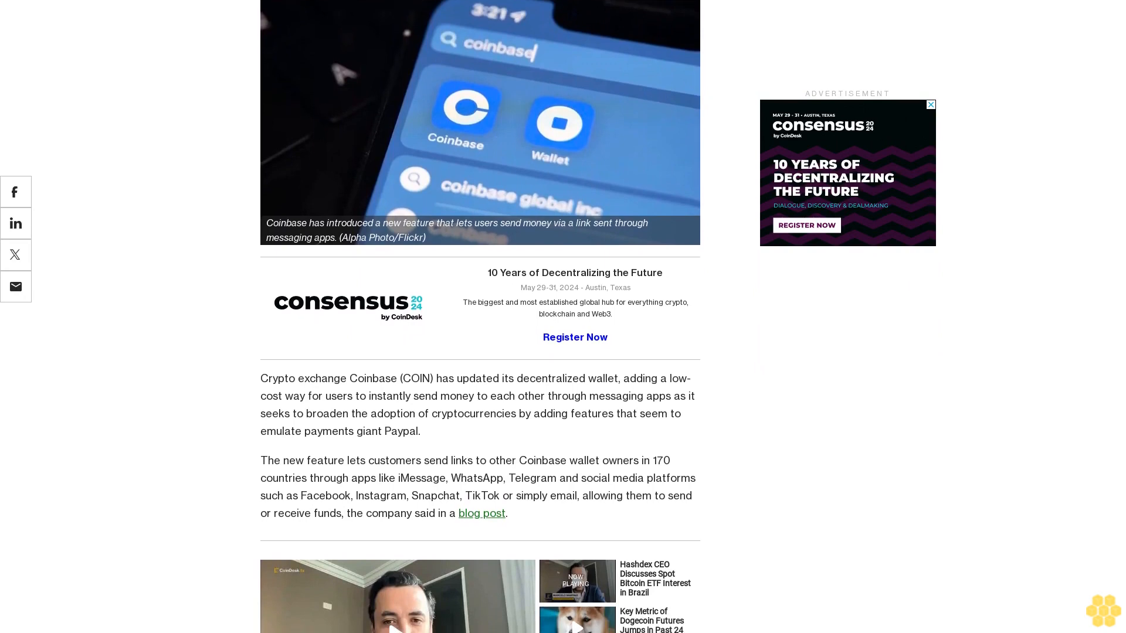
scroll(down, 3)
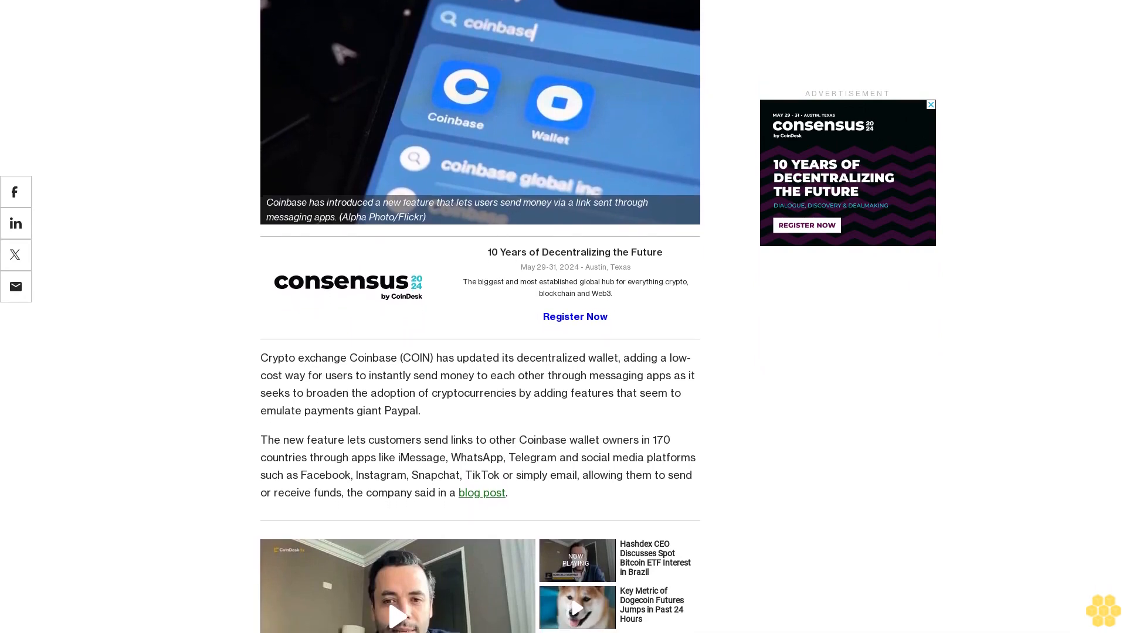
scroll(down, 3)
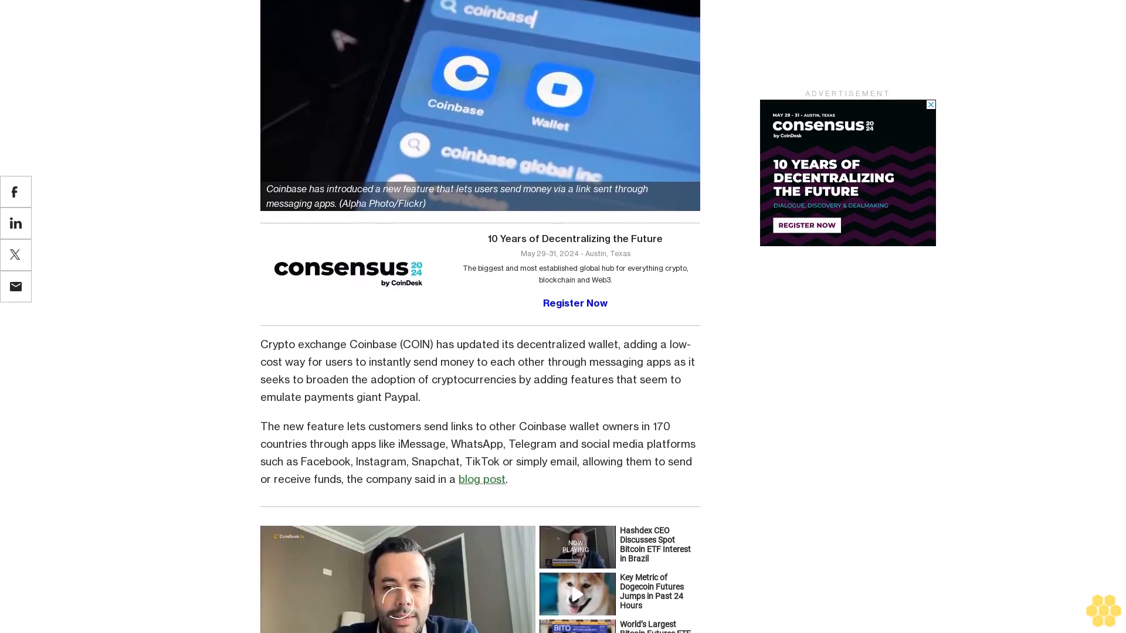
scroll(down, 3)
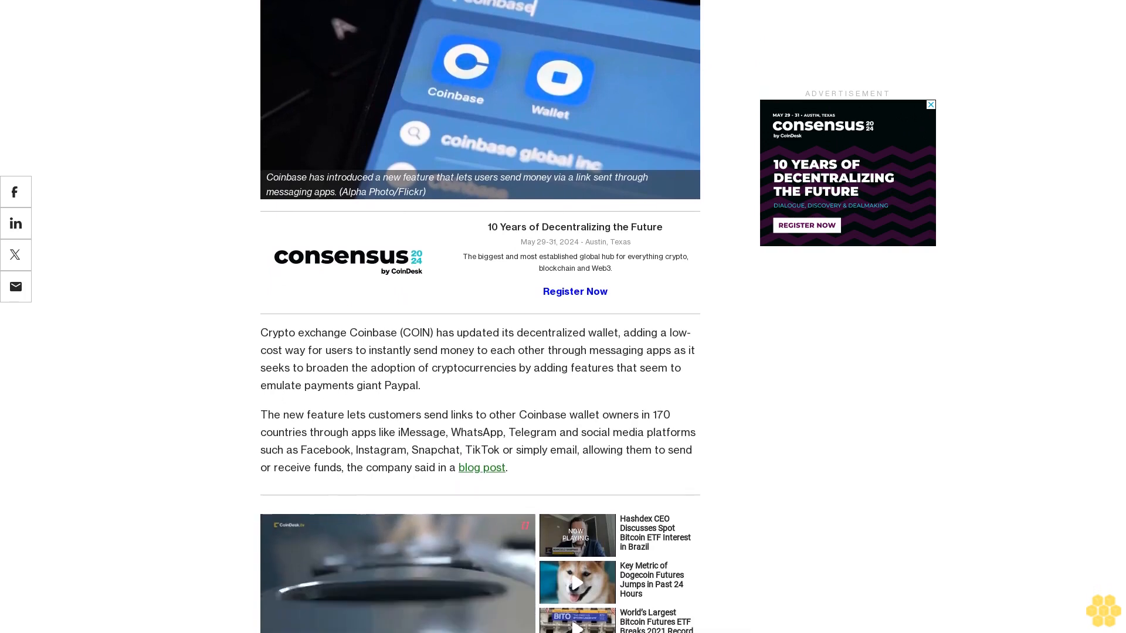
scroll(down, 3)
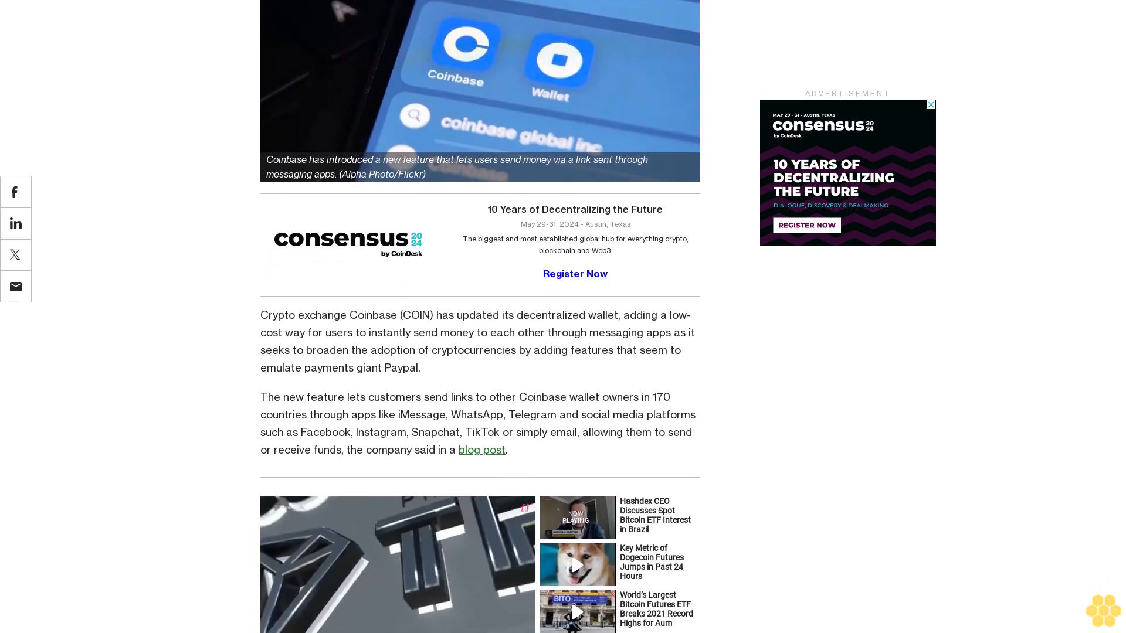
scroll(down, 3)
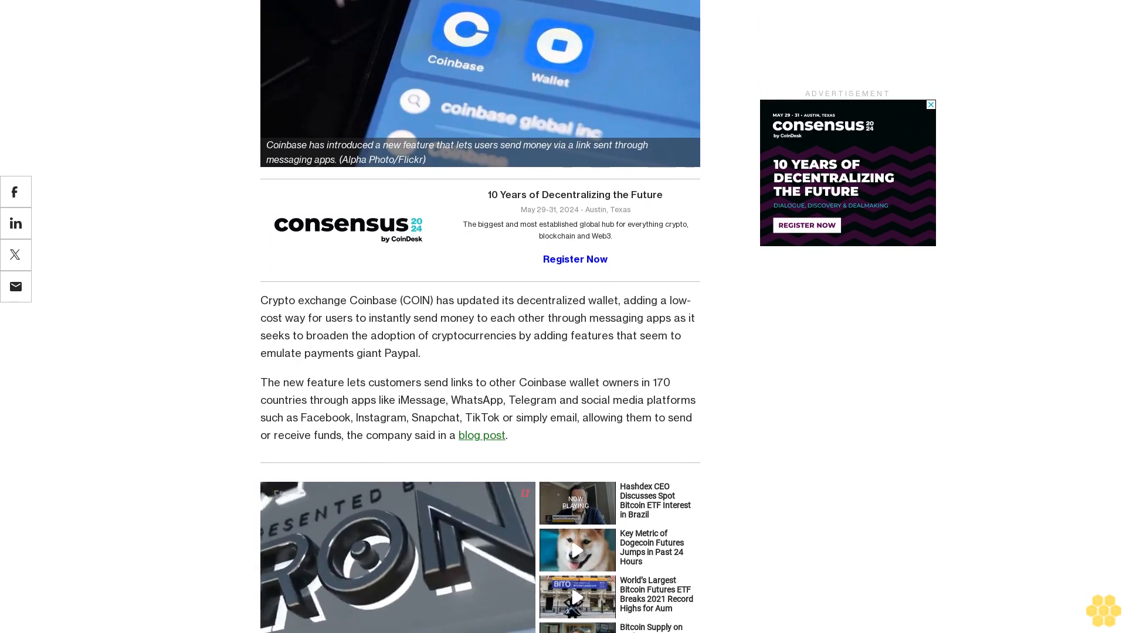
scroll(down, 3)
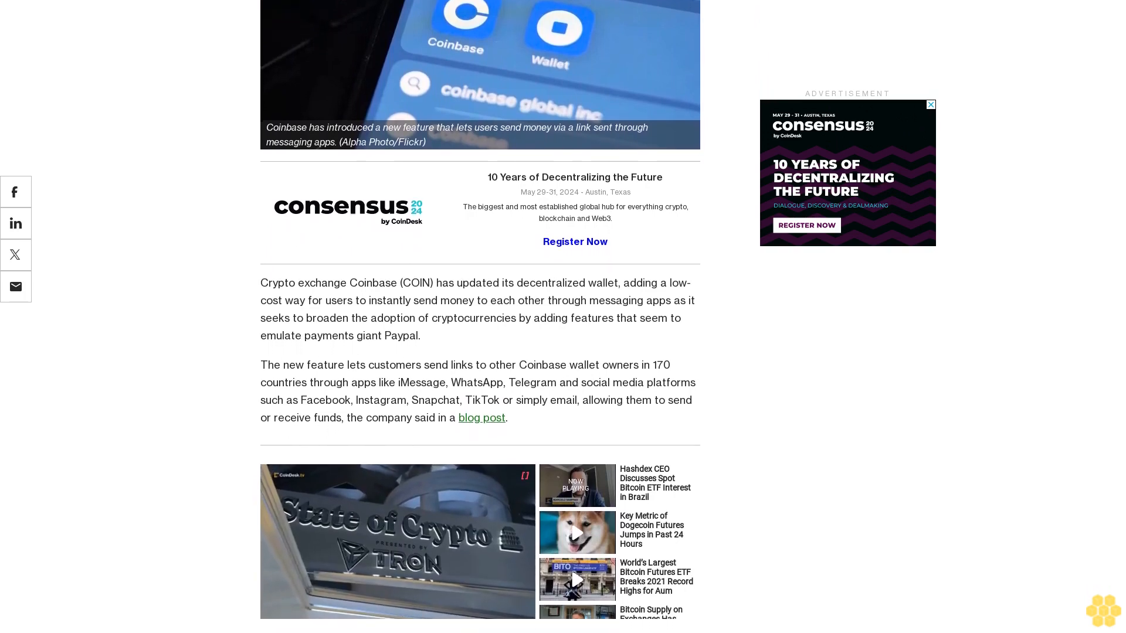
scroll(down, 3)
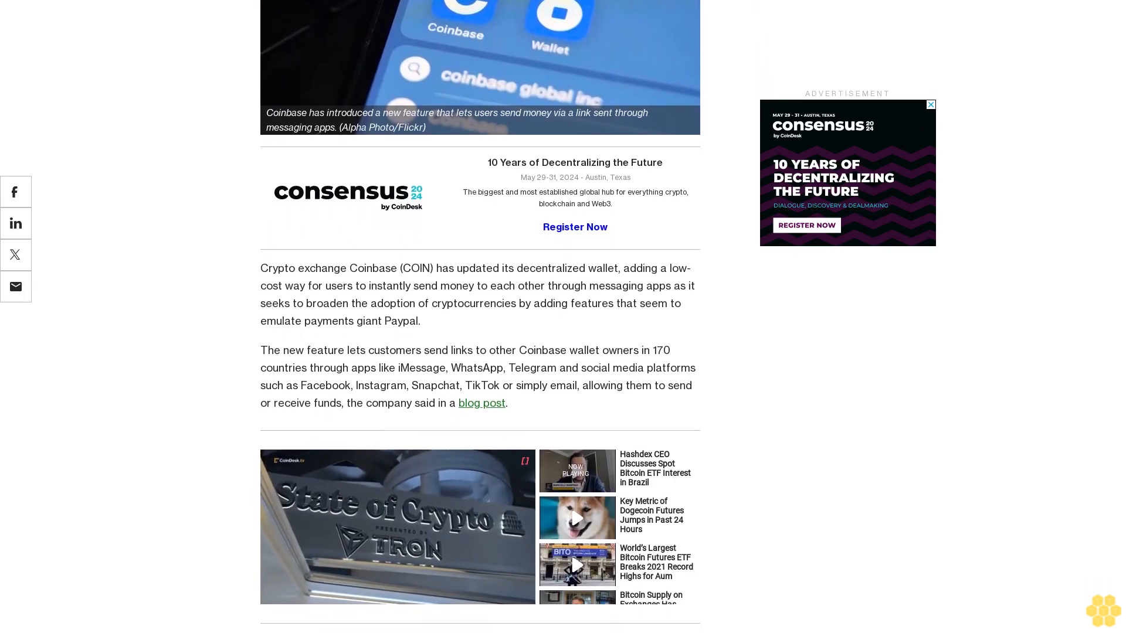
scroll(down, 3)
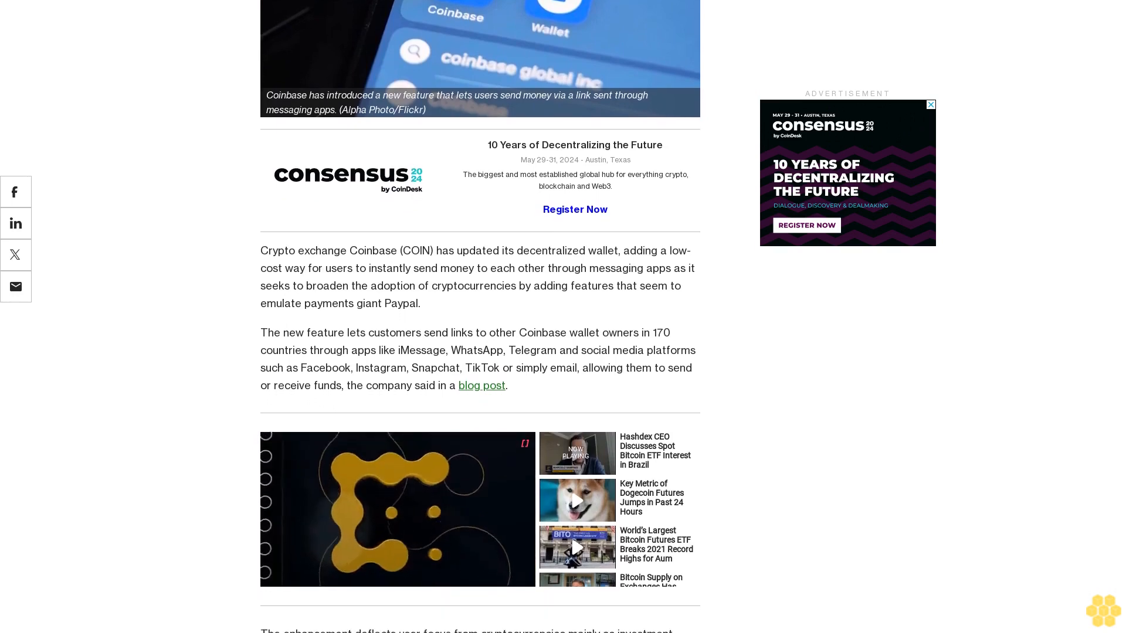
scroll(down, 3)
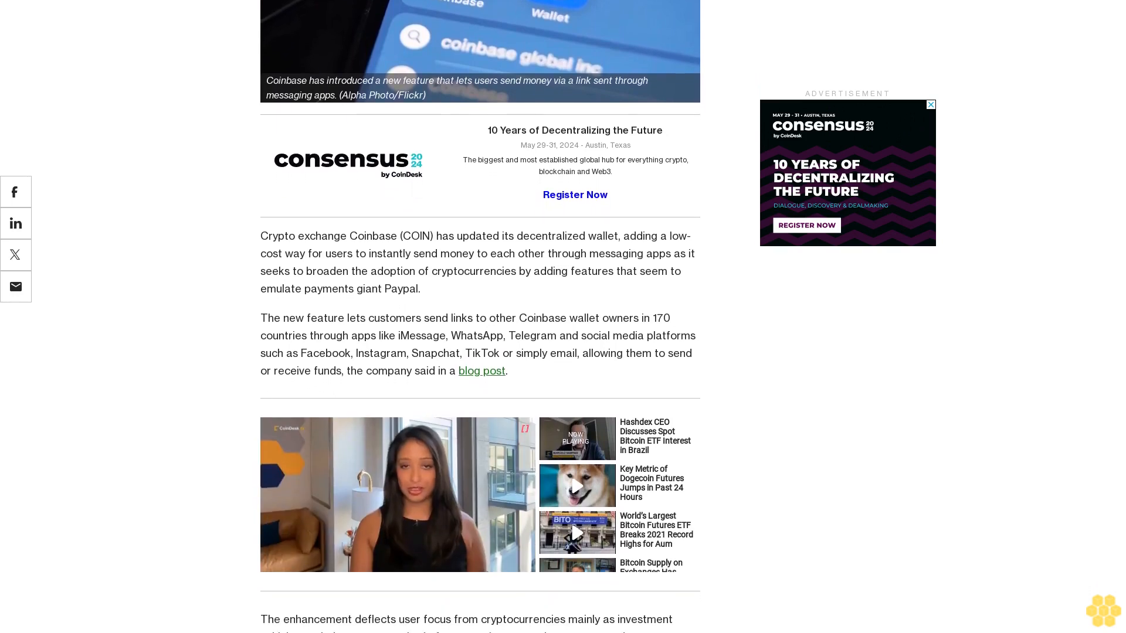
scroll(down, 3)
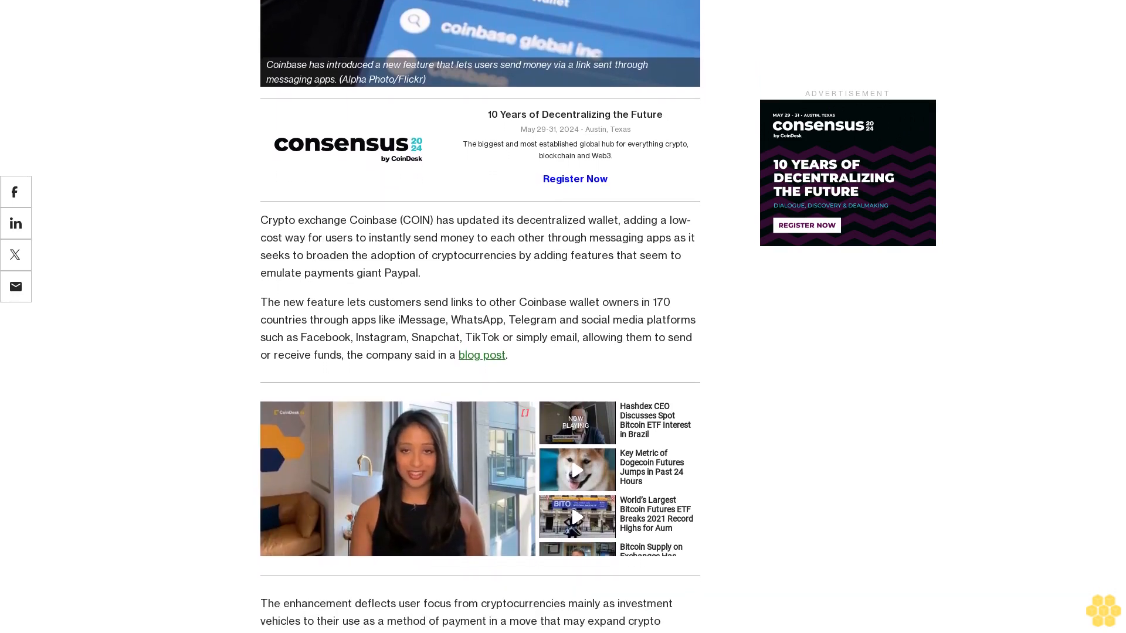
scroll(down, 3)
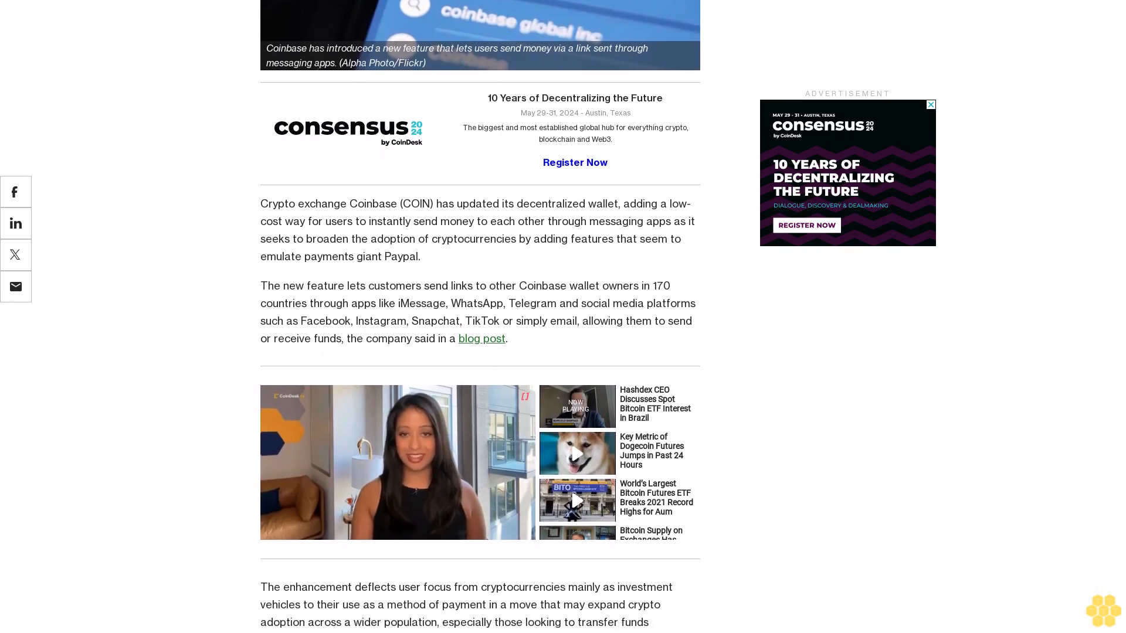
scroll(down, 3)
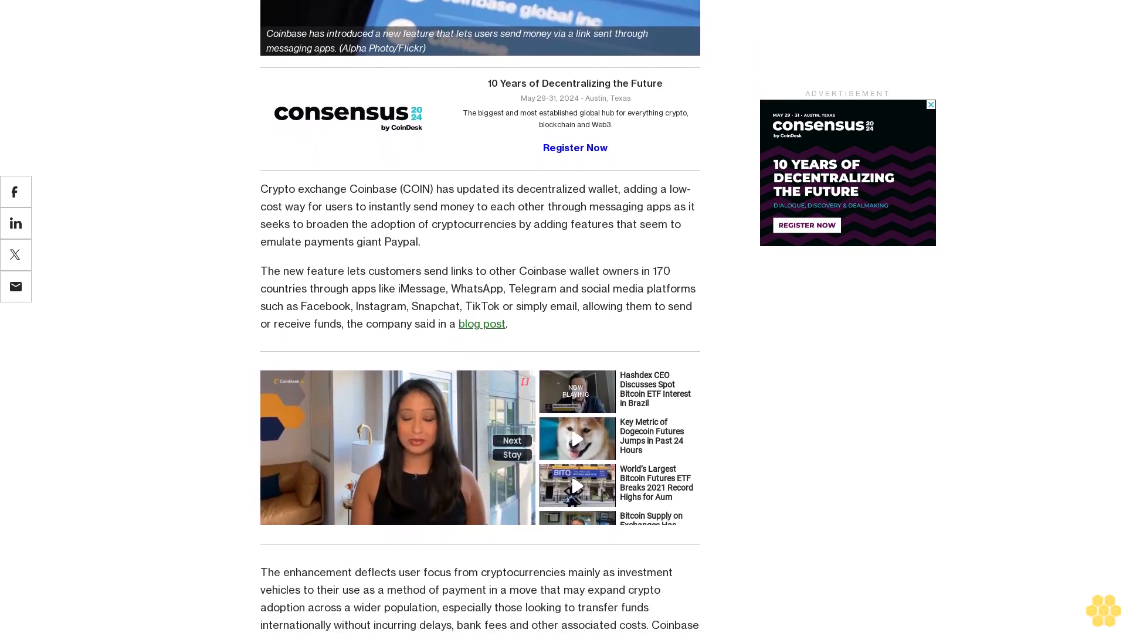
scroll(down, 3)
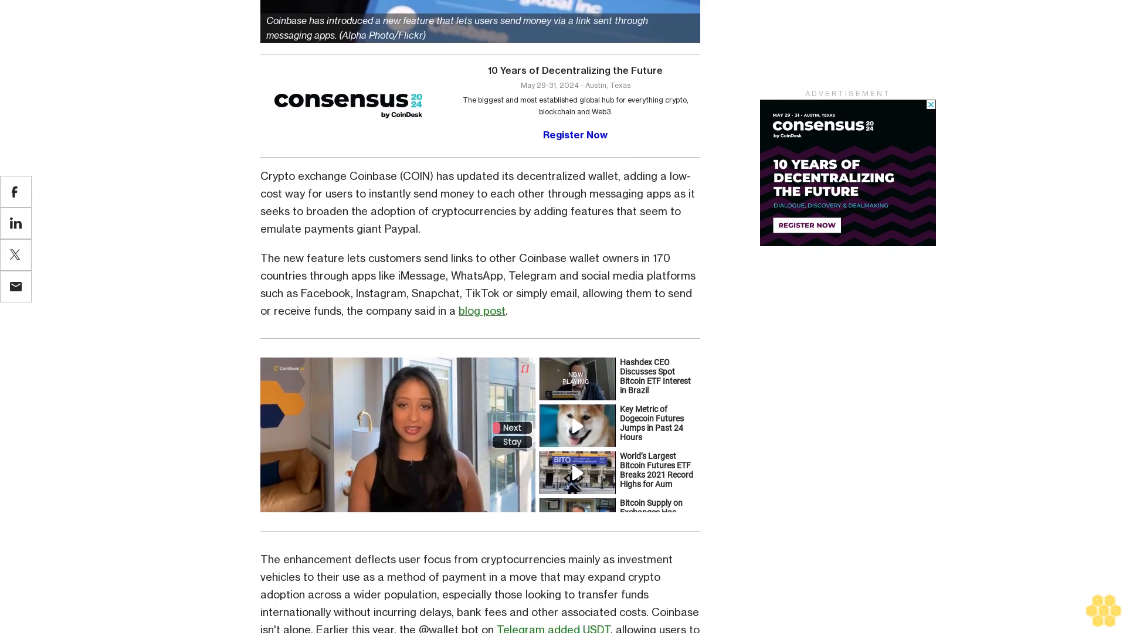
scroll(down, 3)
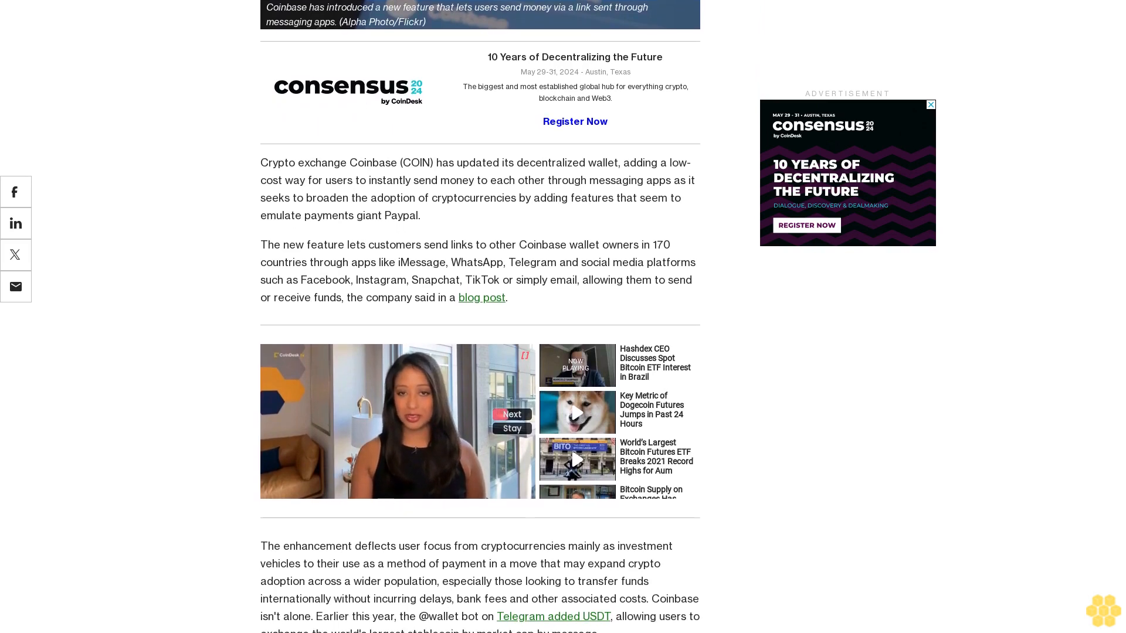
scroll(down, 3)
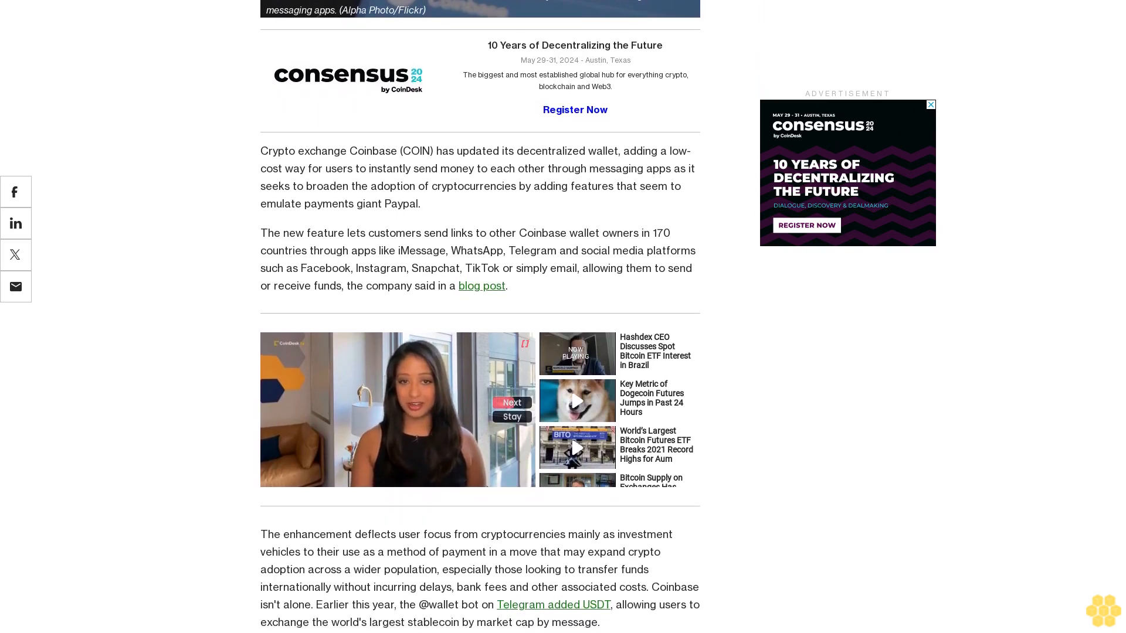
scroll(down, 3)
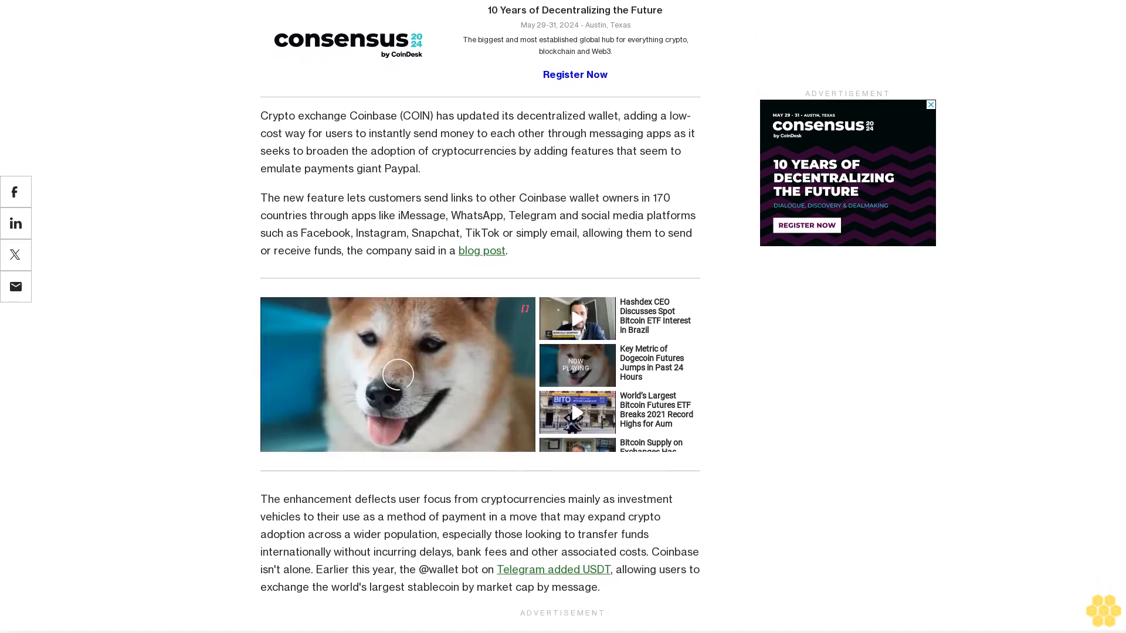
scroll(down, 3)
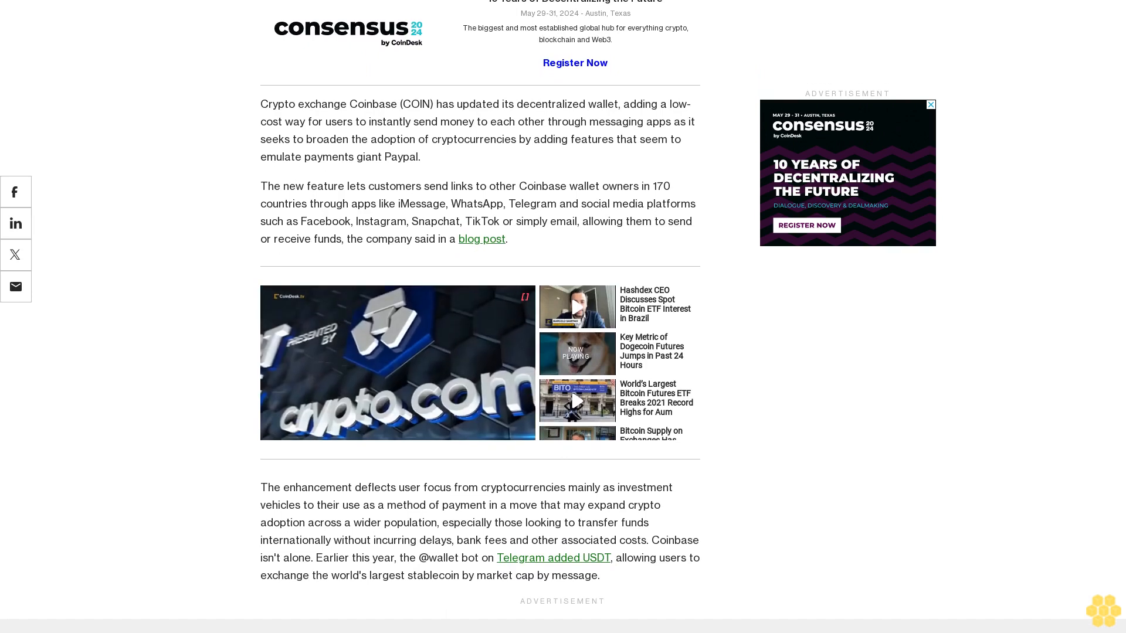
scroll(down, 3)
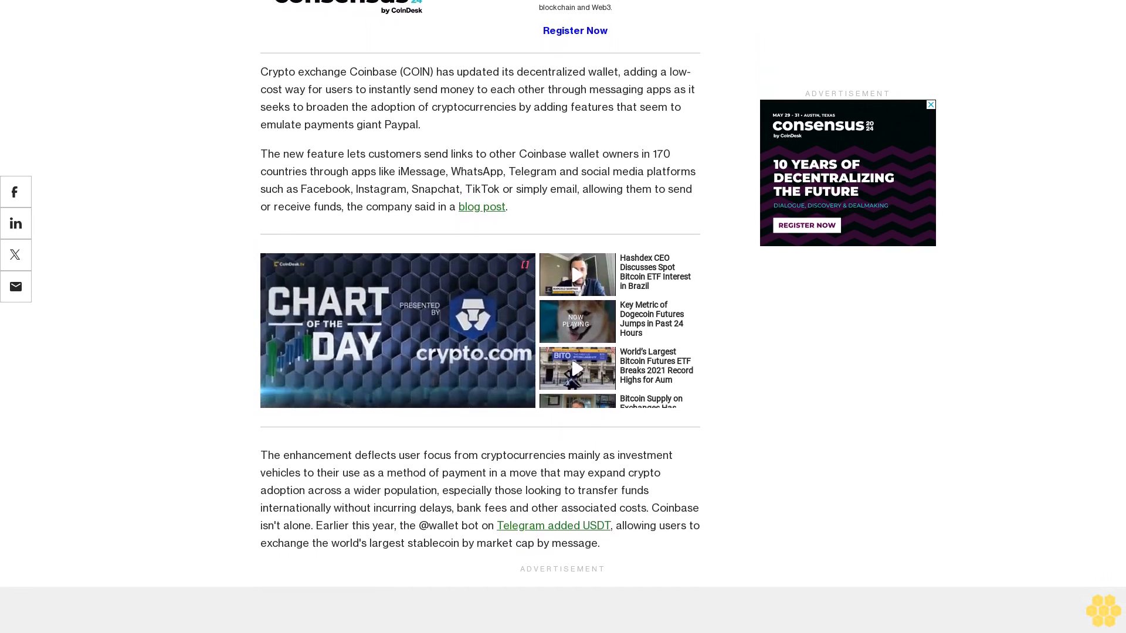
scroll(down, 3)
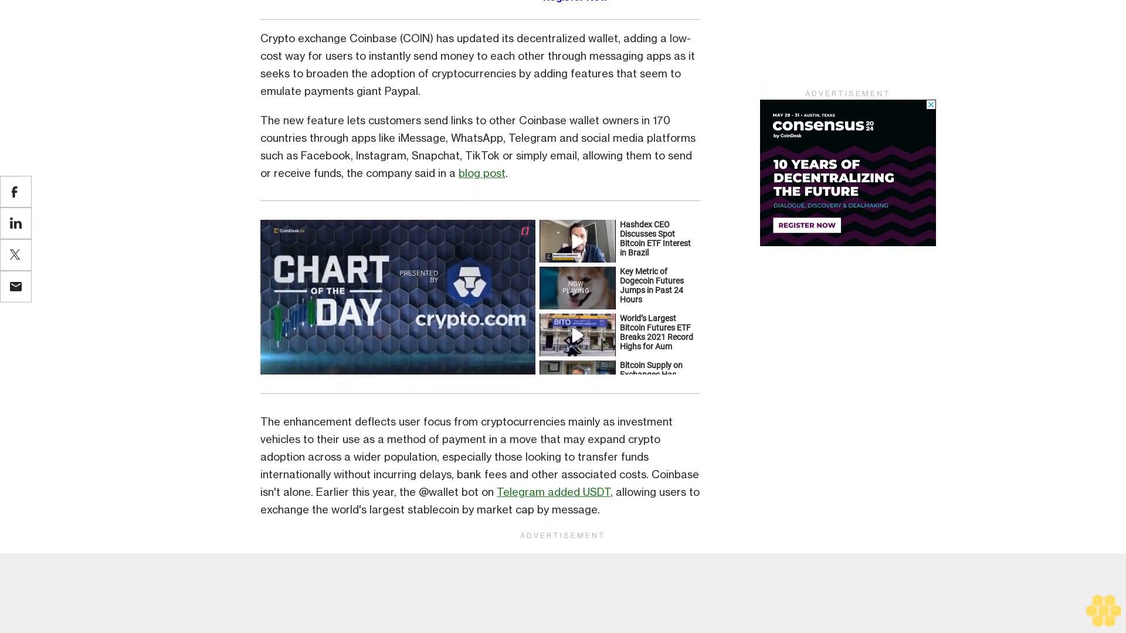
scroll(down, 3)
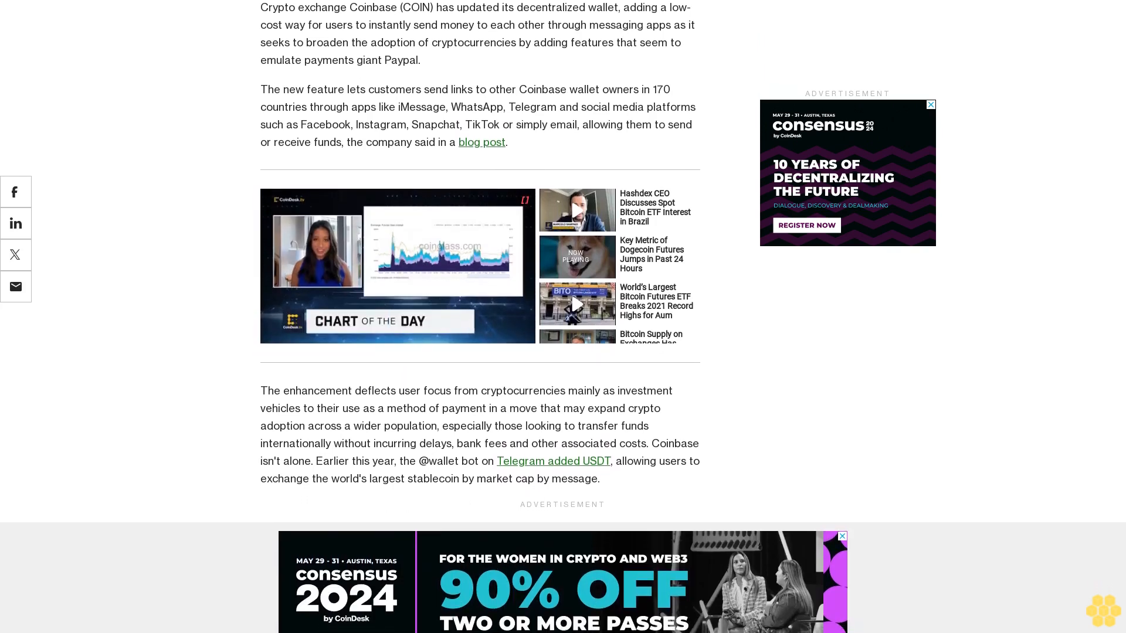
scroll(down, 3)
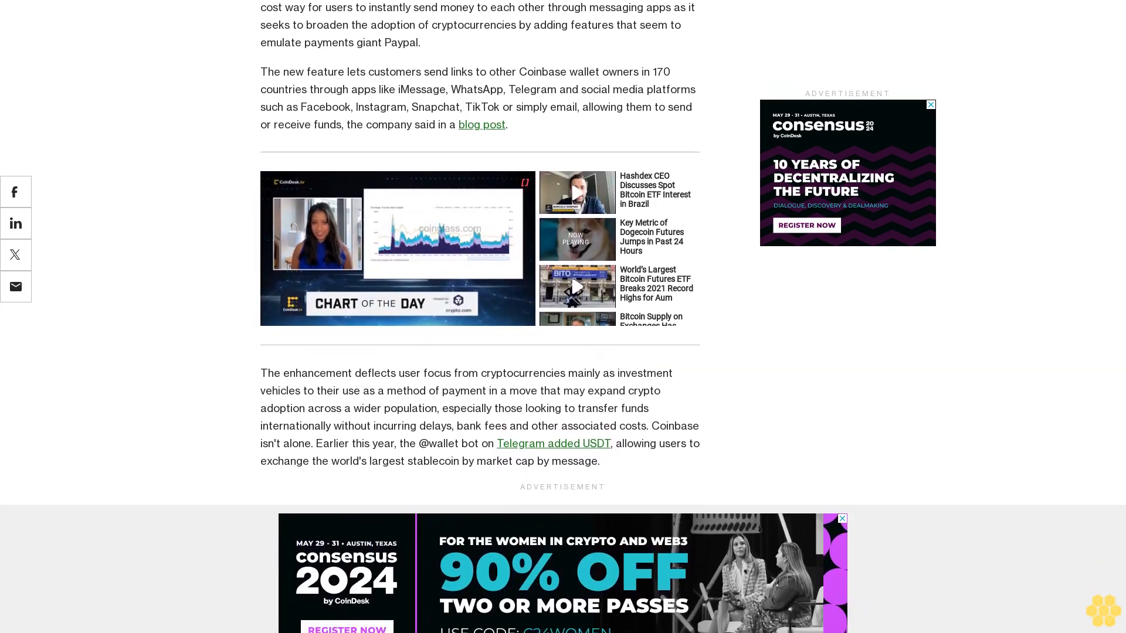
scroll(down, 3)
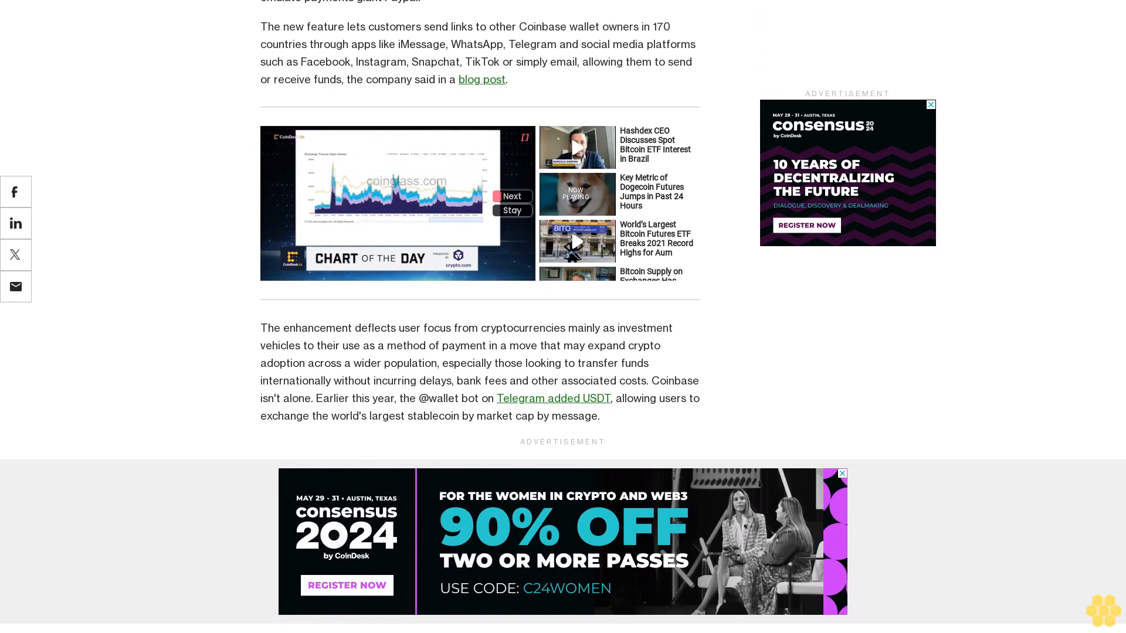
scroll(down, 3)
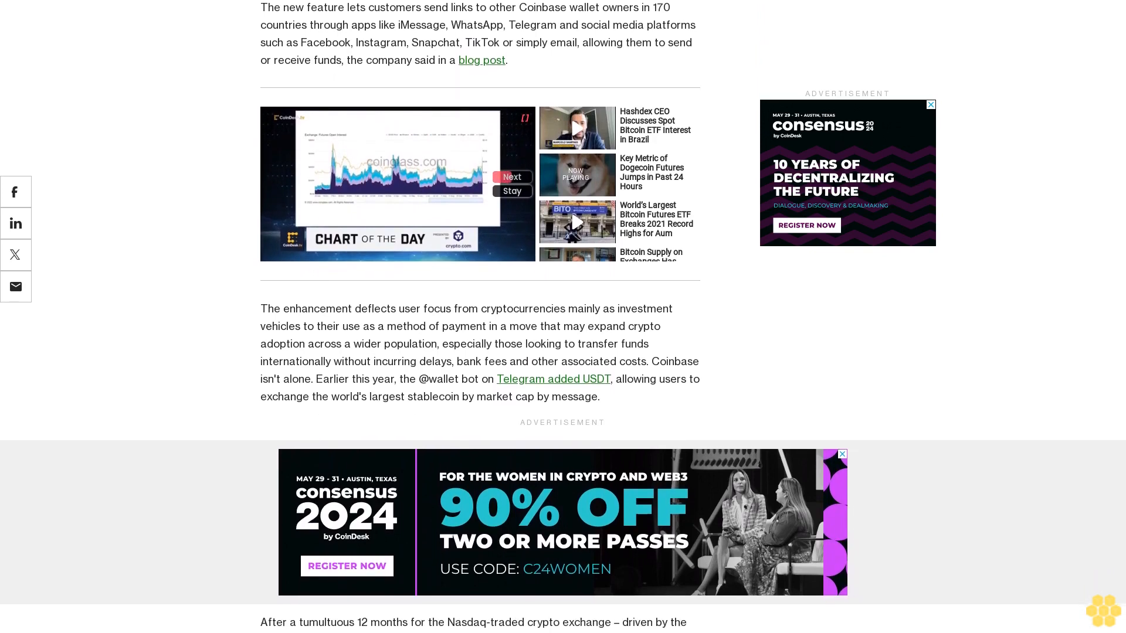
scroll(down, 3)
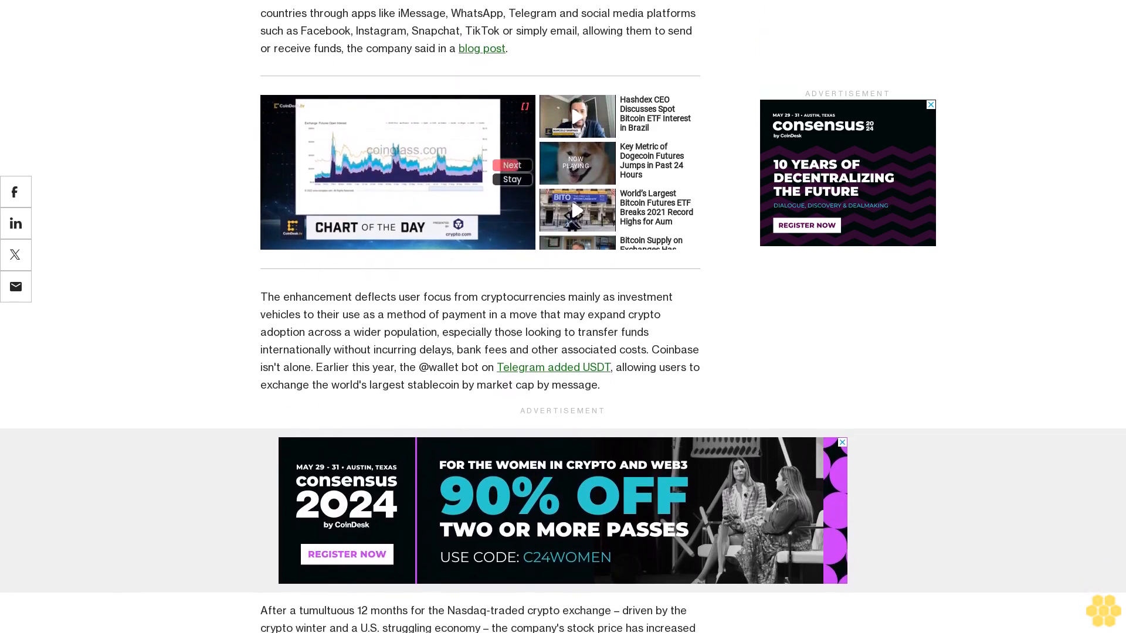
scroll(down, 3)
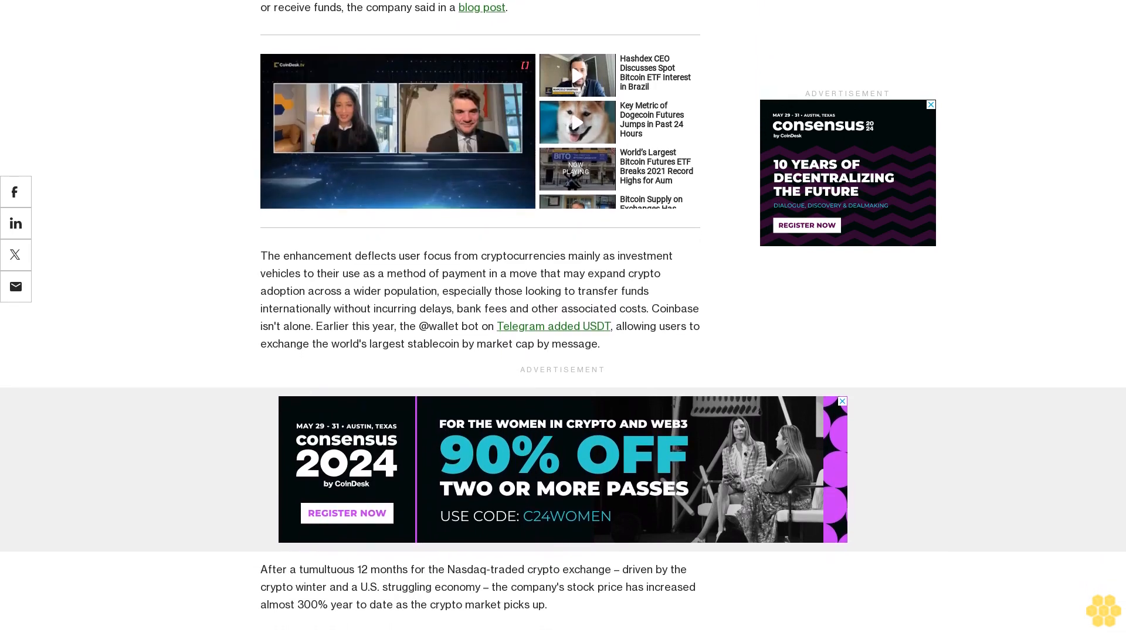
scroll(down, 3)
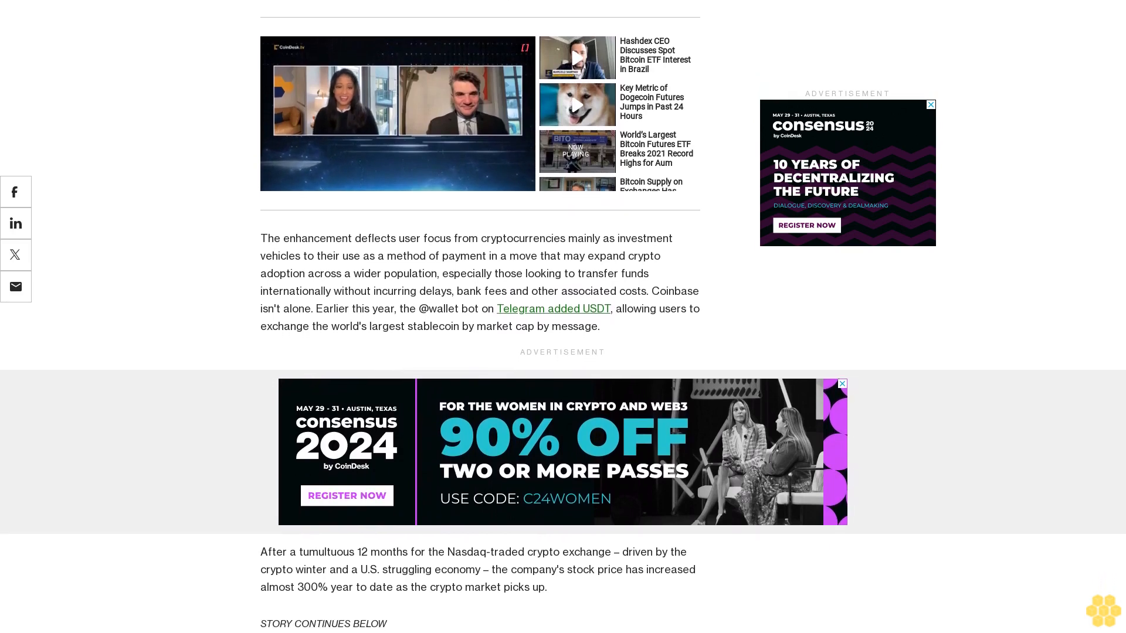
scroll(down, 3)
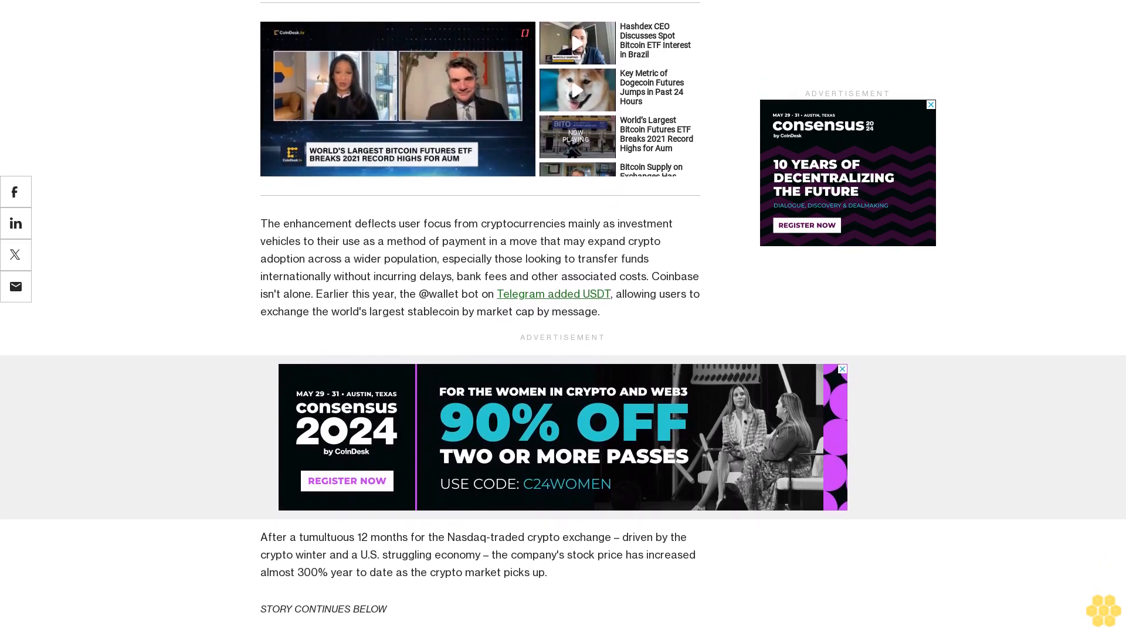
scroll(down, 3)
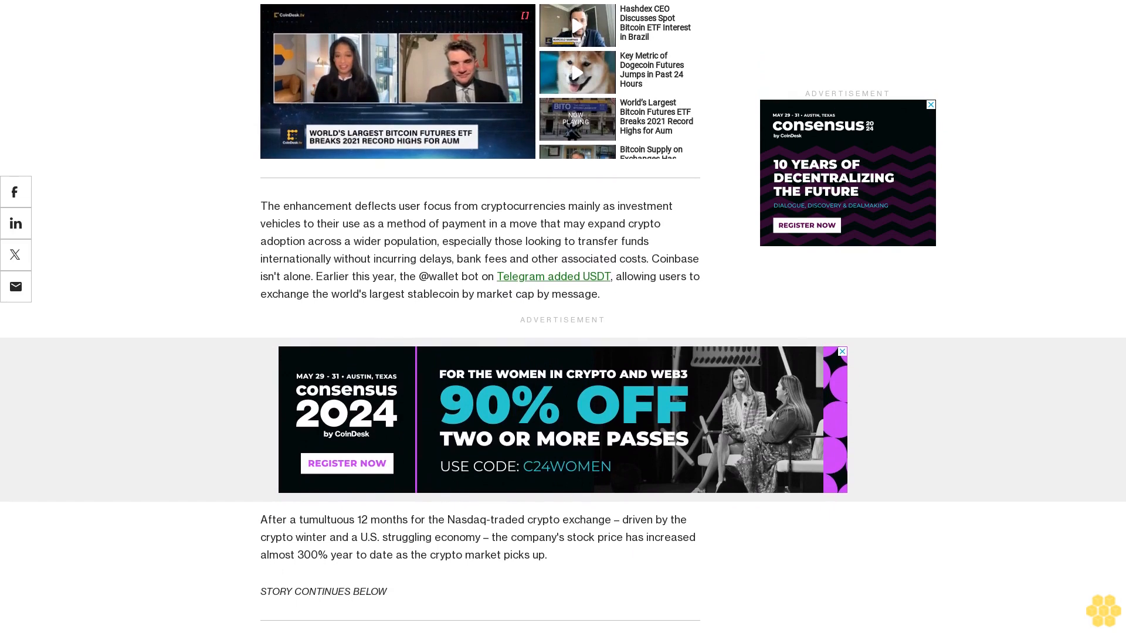
scroll(down, 3)
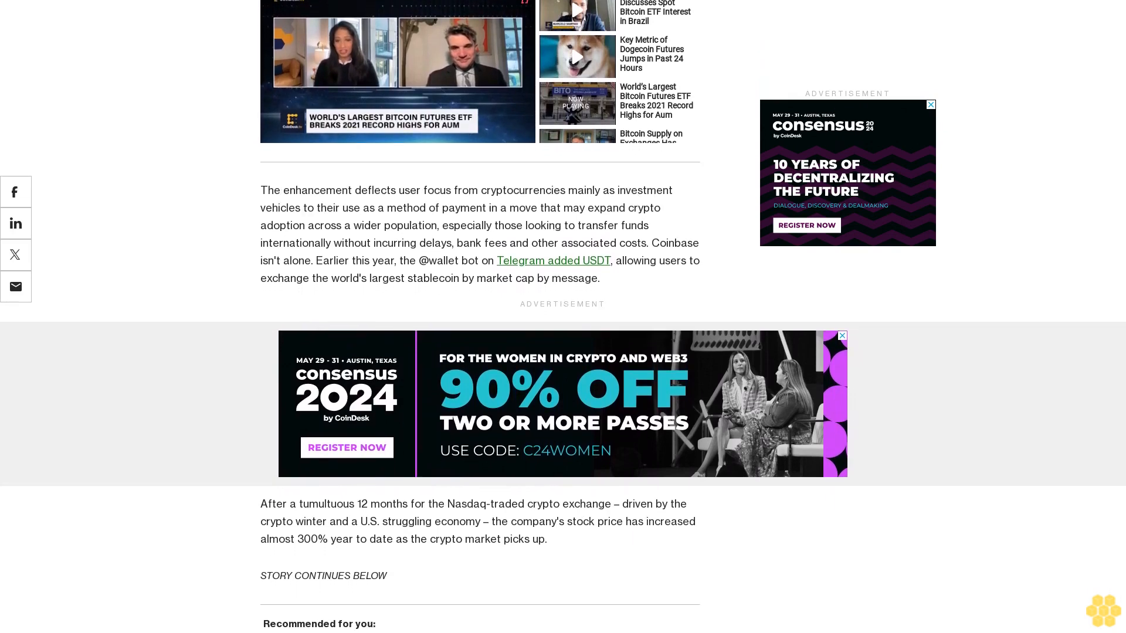
scroll(down, 3)
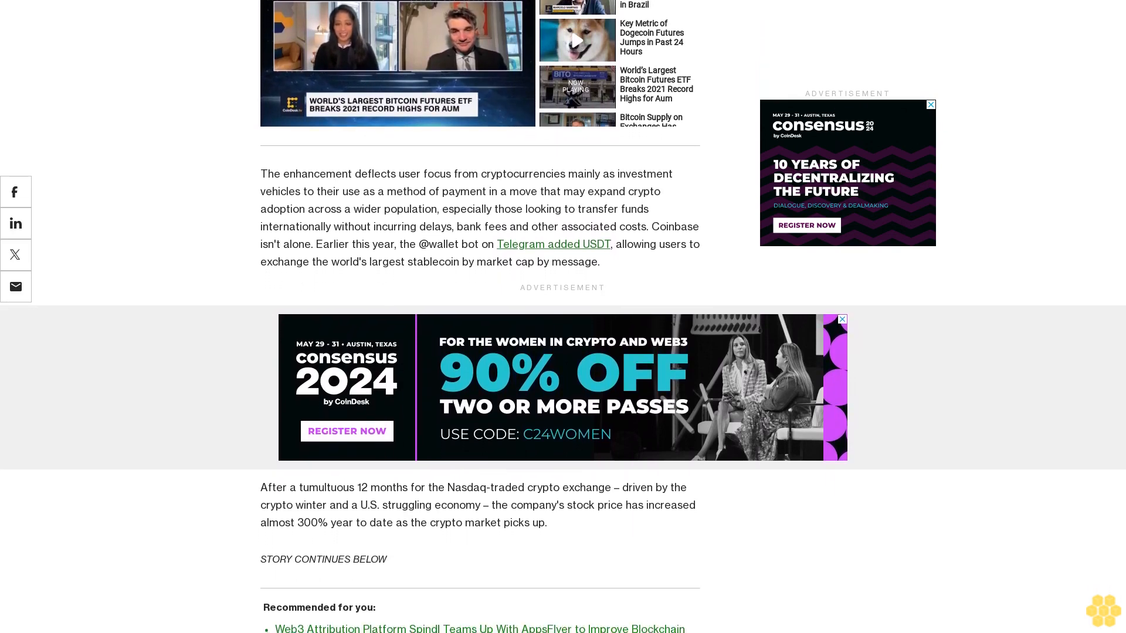
scroll(down, 3)
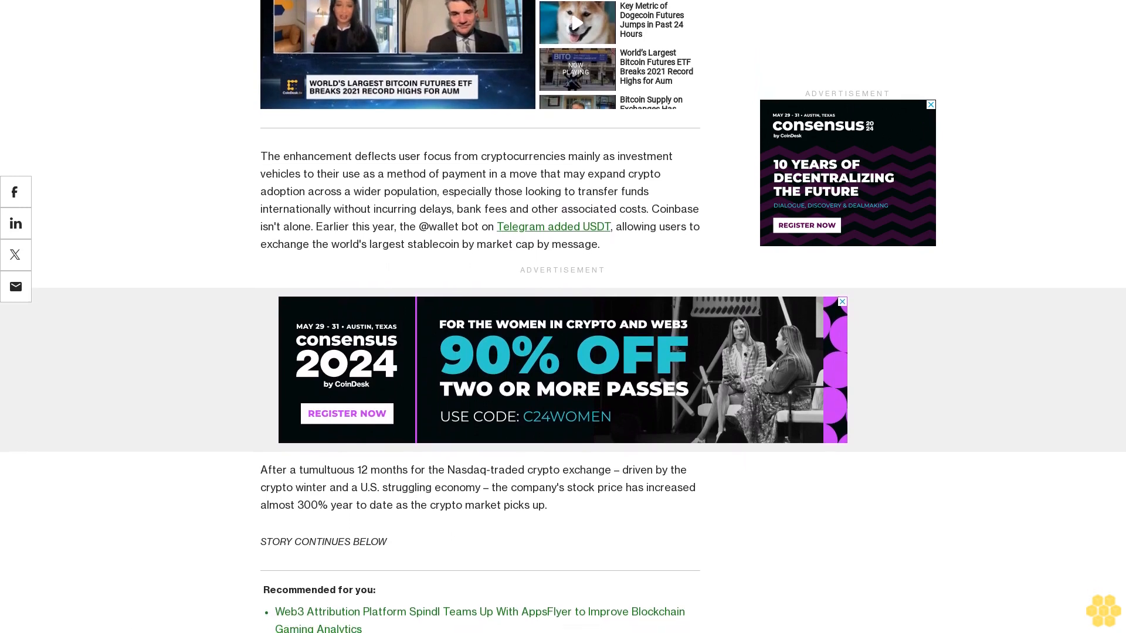
scroll(down, 3)
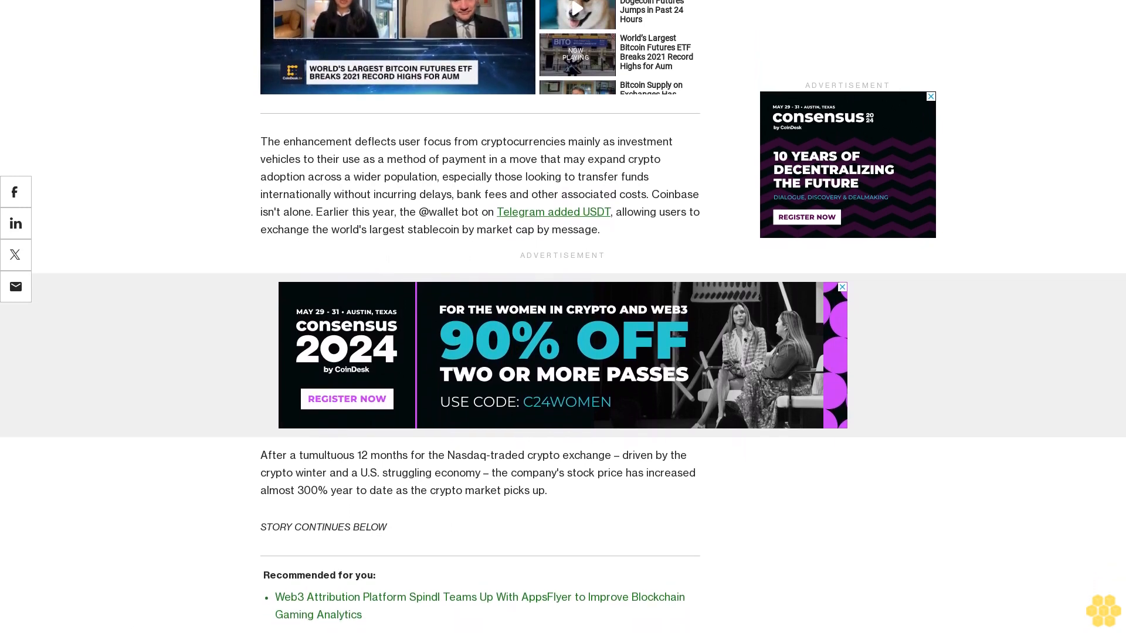